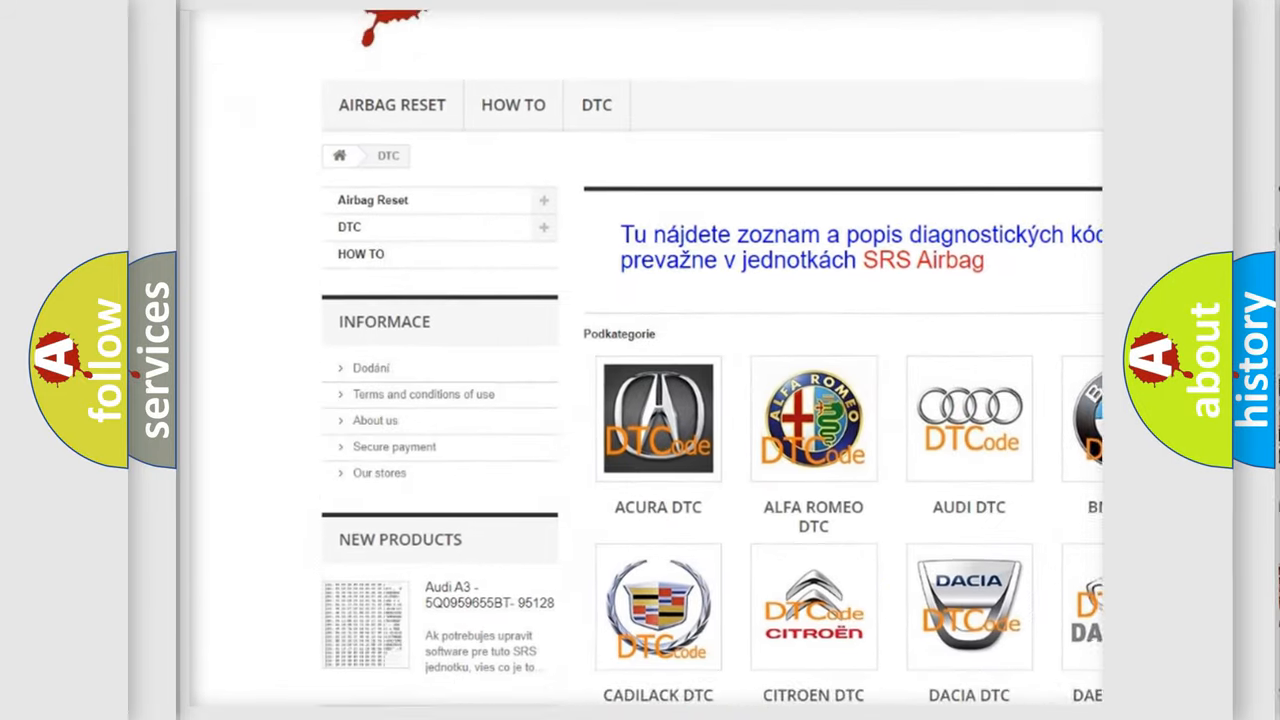
scroll(down, 3)
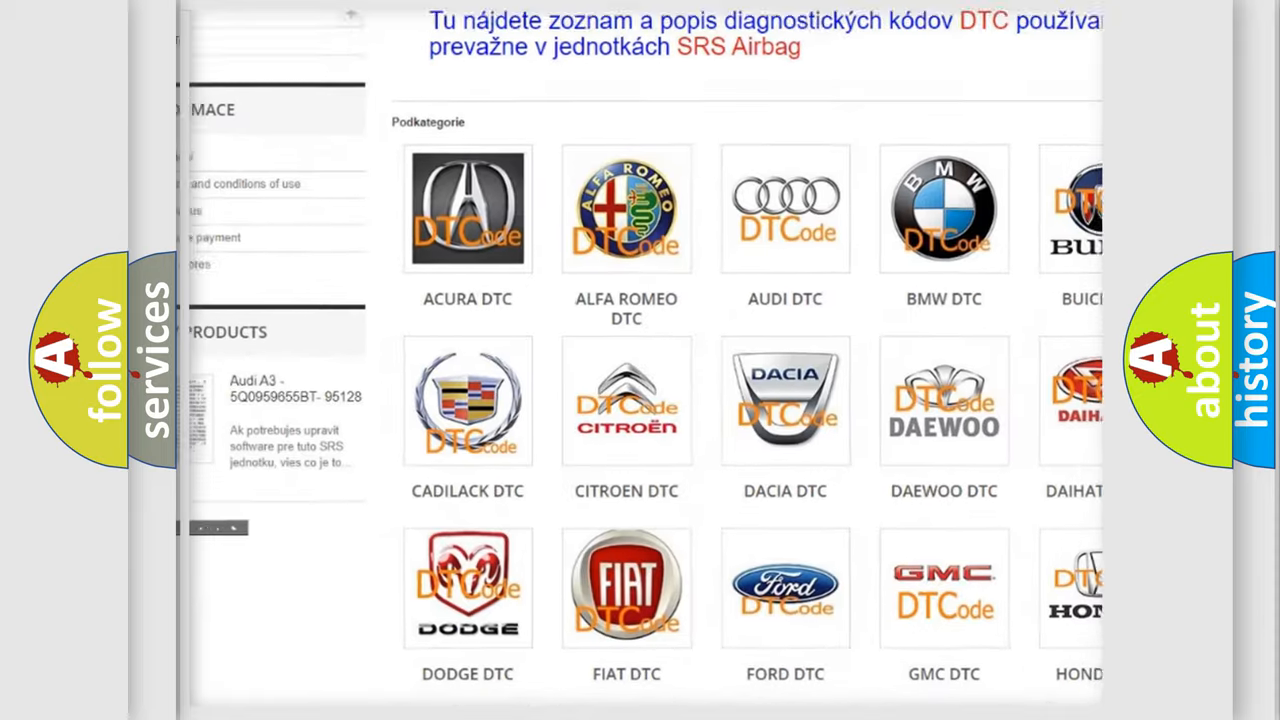
scroll(down, 3)
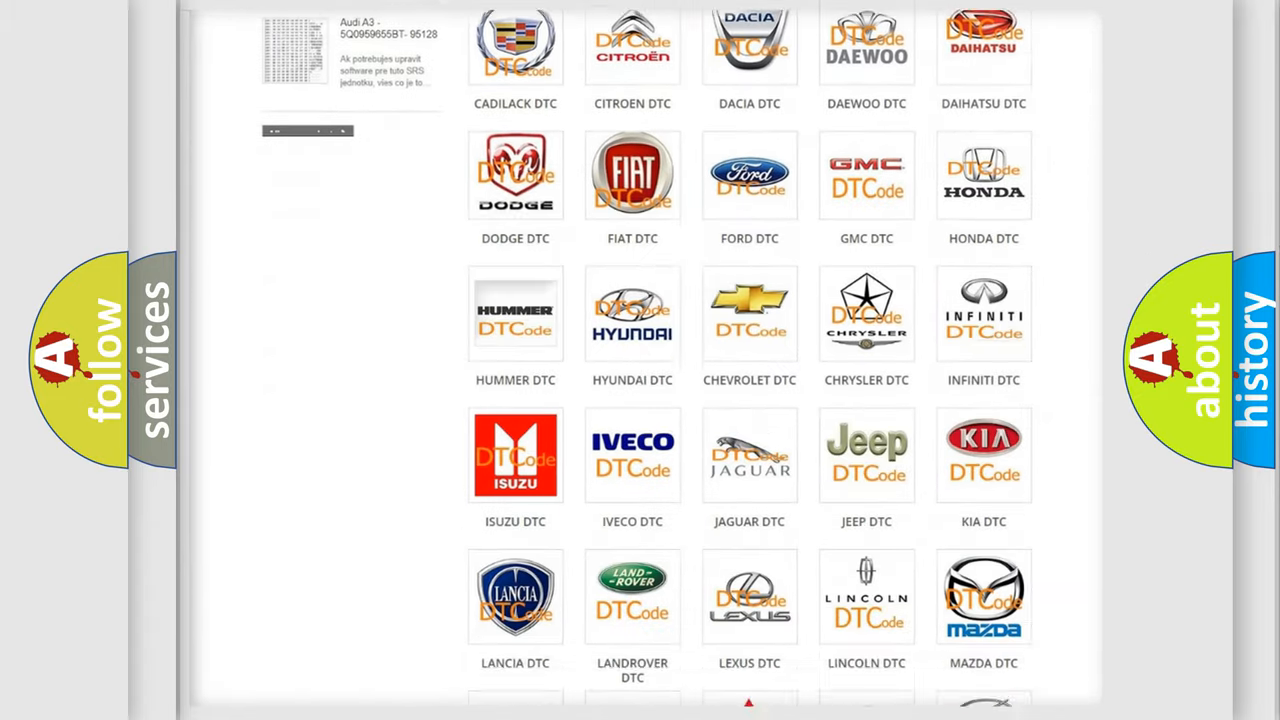
scroll(down, 3)
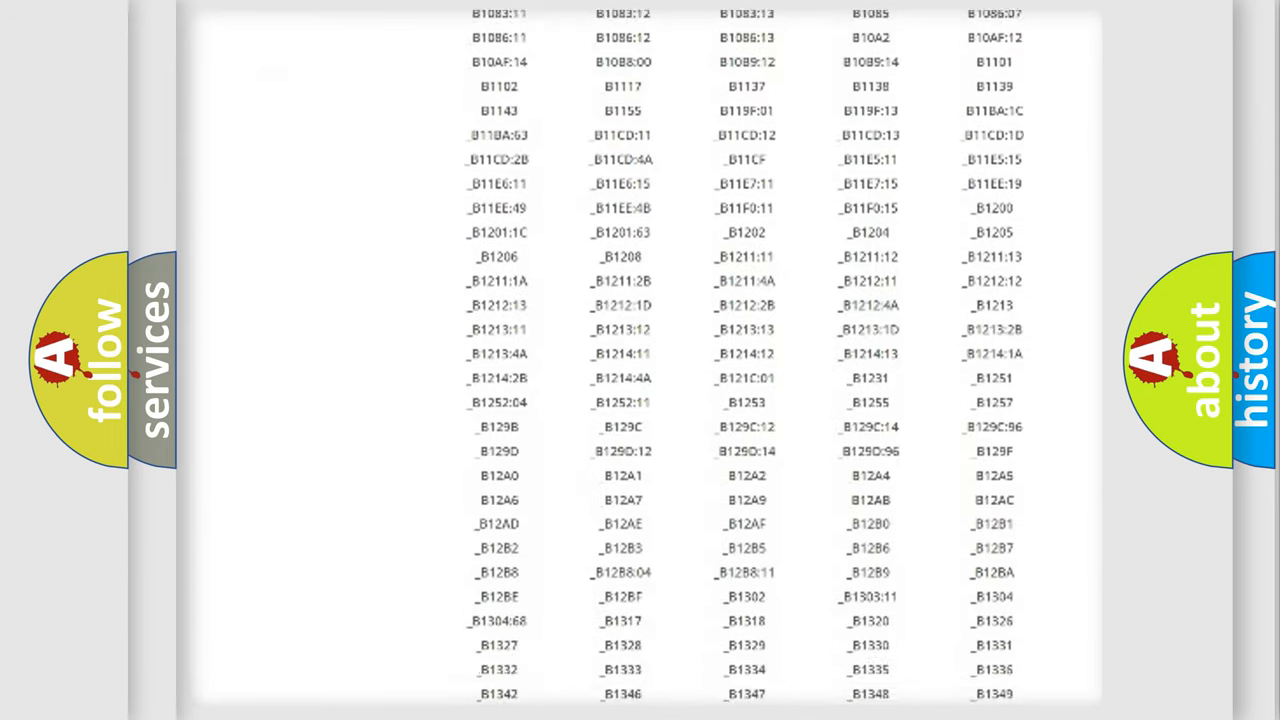
scroll(down, 3)
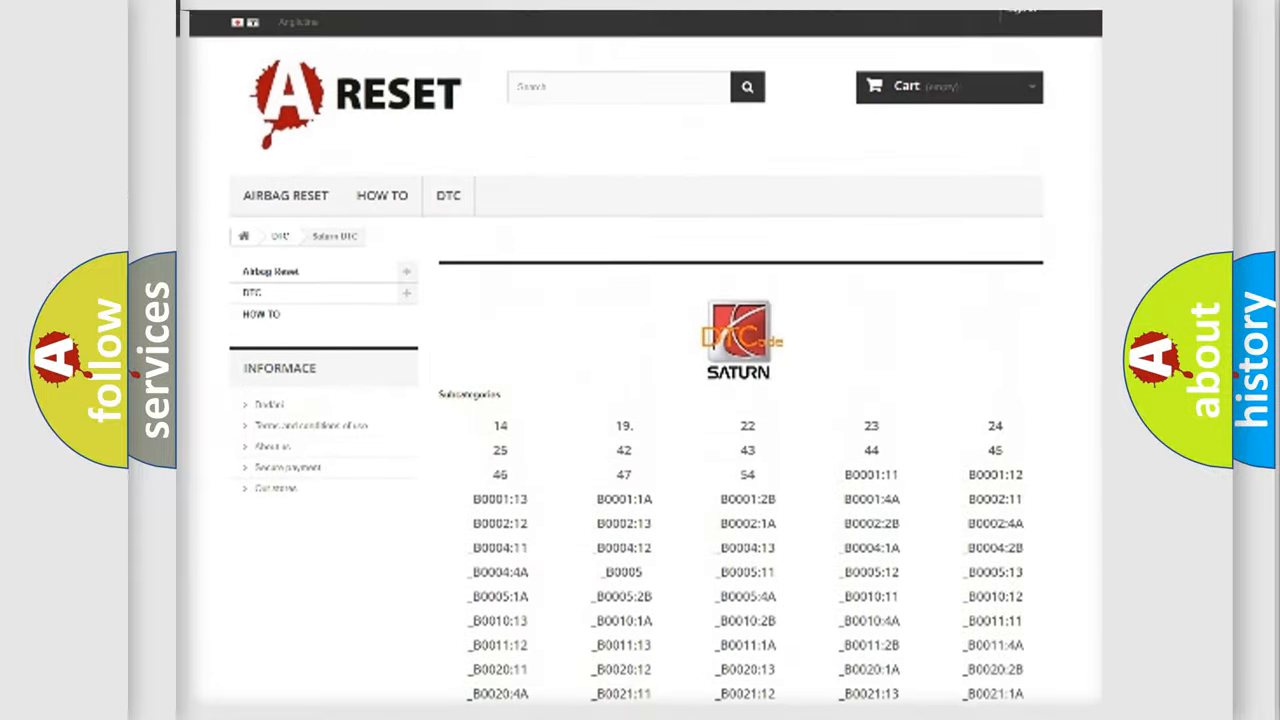
scroll(up, 3)
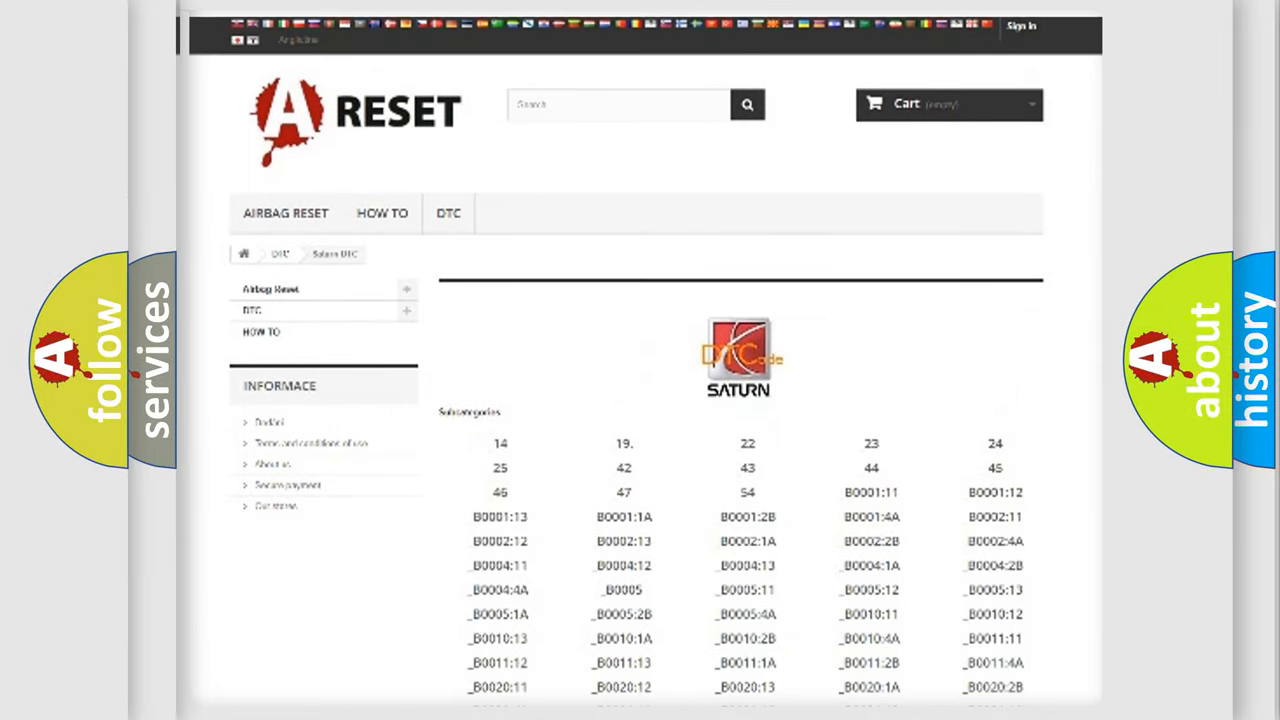